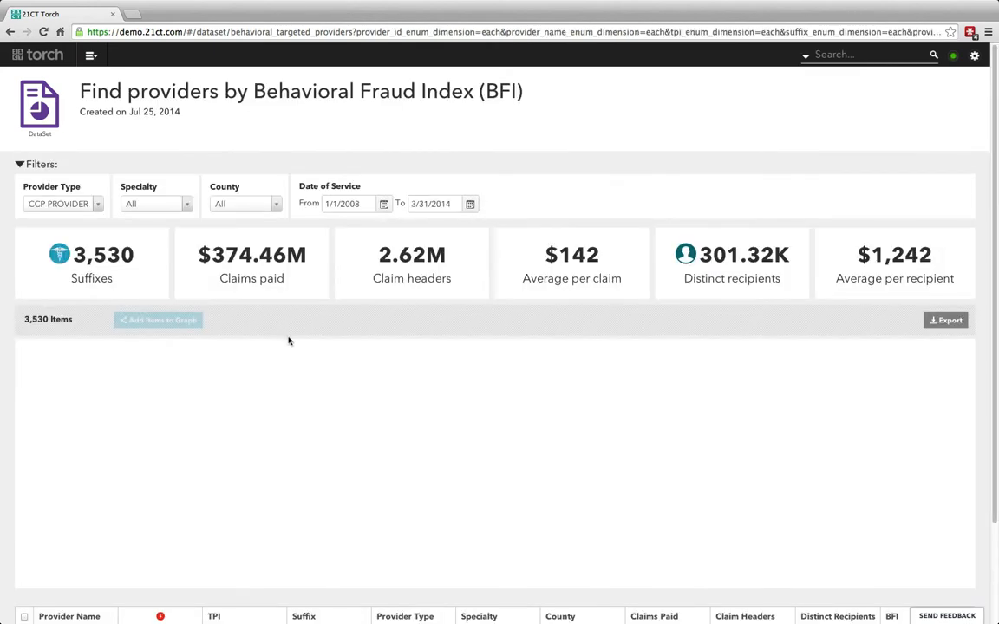
Load the BFI versus claims paid scatter plot for the 3,530 CCP providers.
click(653, 616)
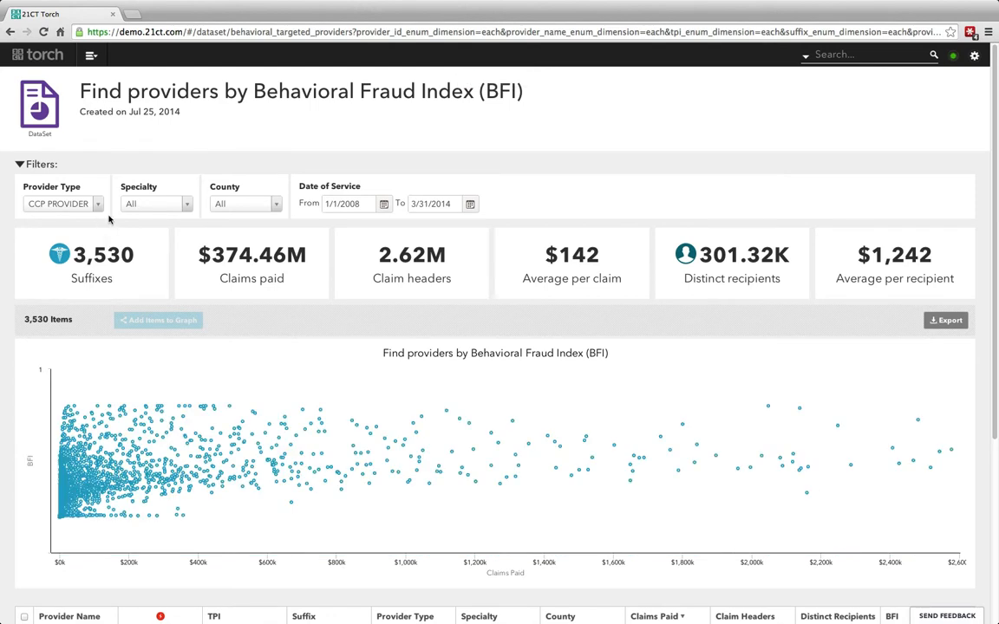
Open the Specialty filter list to pick SPEECH THERAPY (CCP).
click(156, 202)
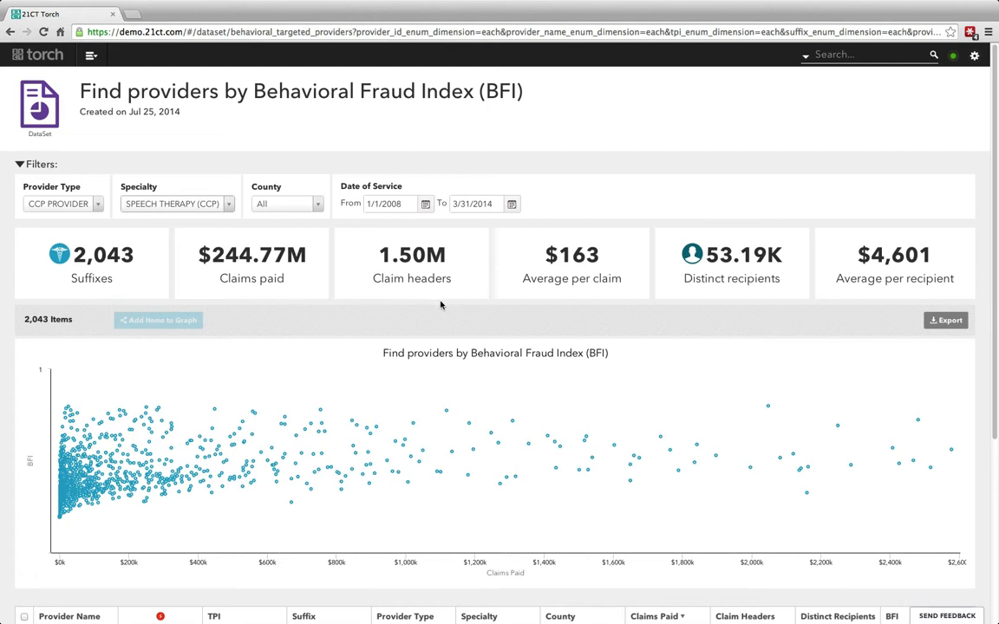
mouse_move(744, 339)
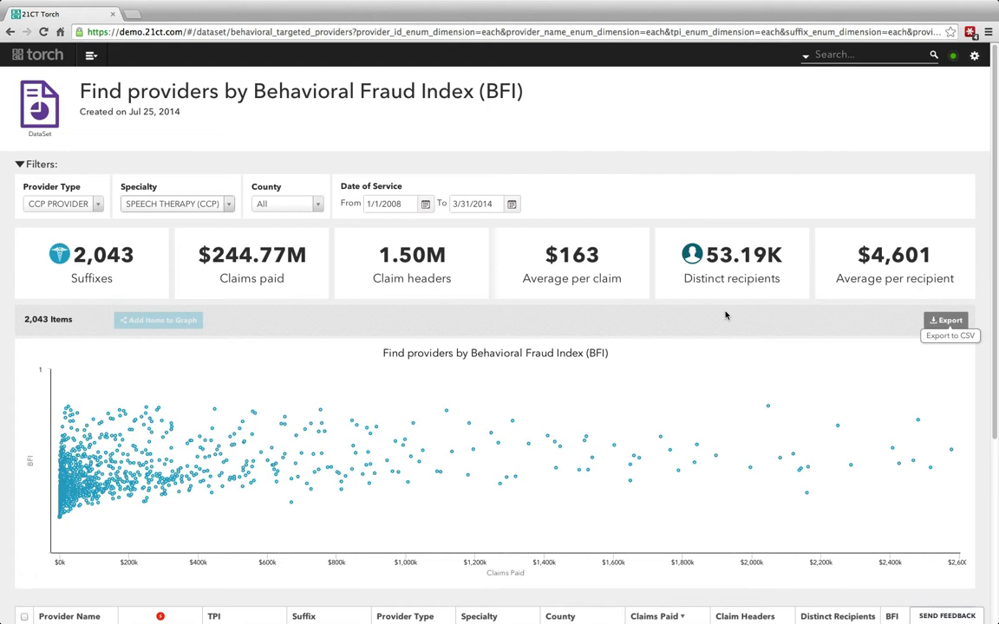
mouse_move(982, 307)
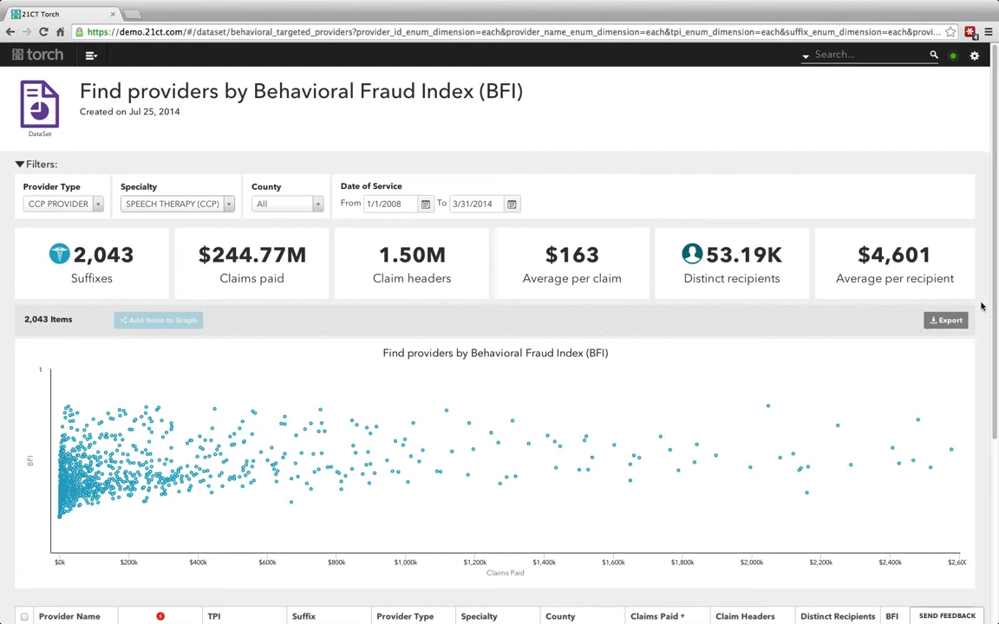
mouse_move(945, 320)
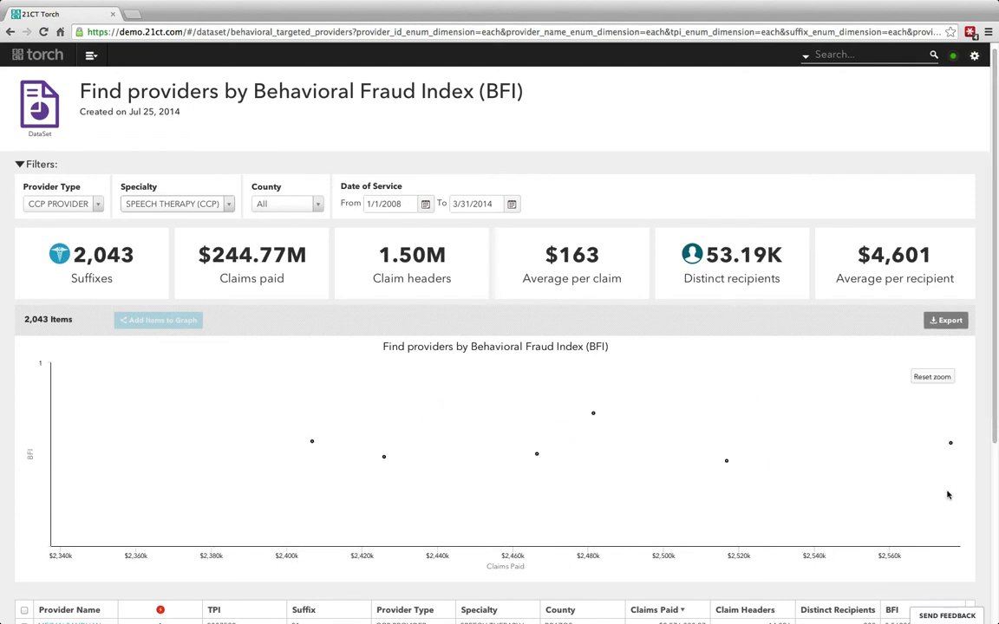
mouse_move(734, 475)
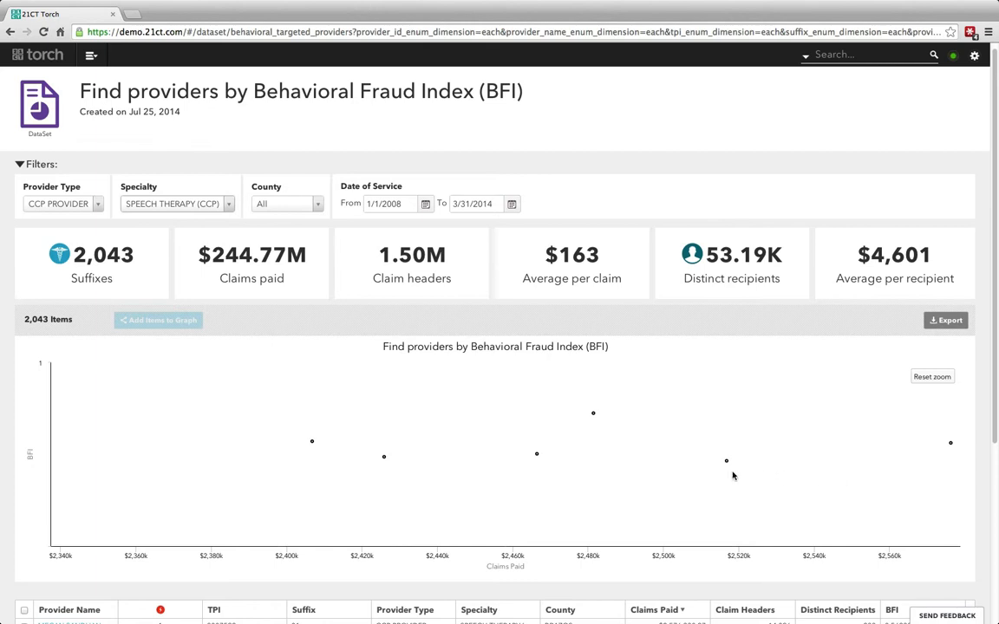
Scroll down to the table of the six highest-paid speech therapy providers.
scroll(down, 3)
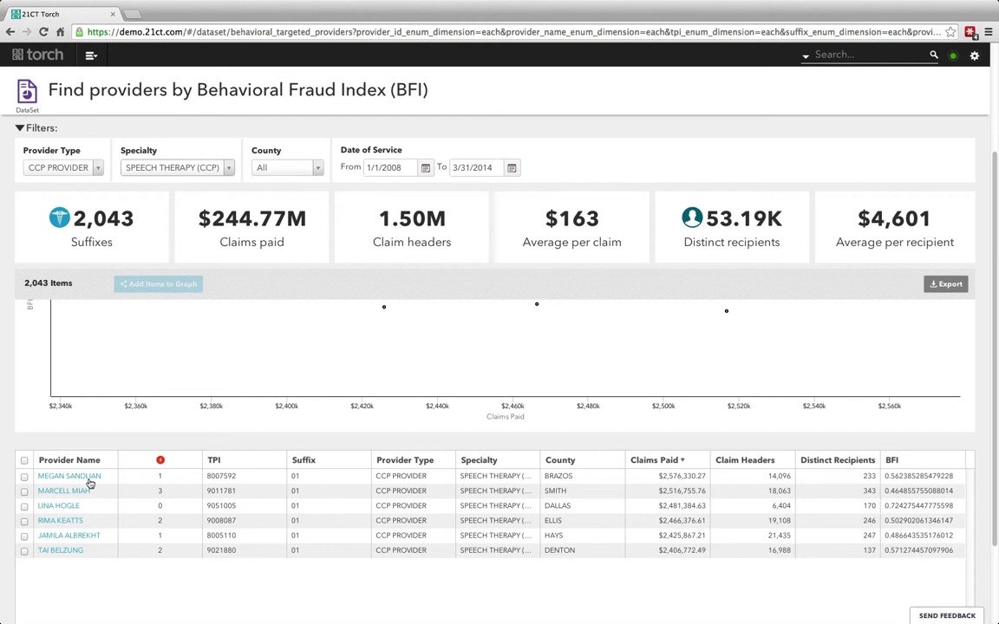
mouse_move(214, 502)
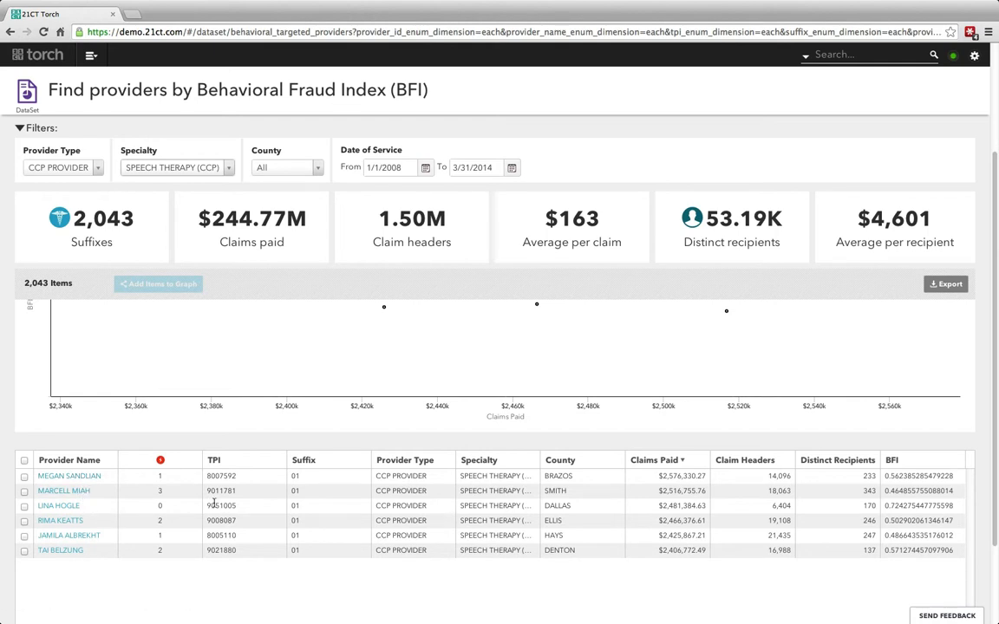
mouse_move(210, 505)
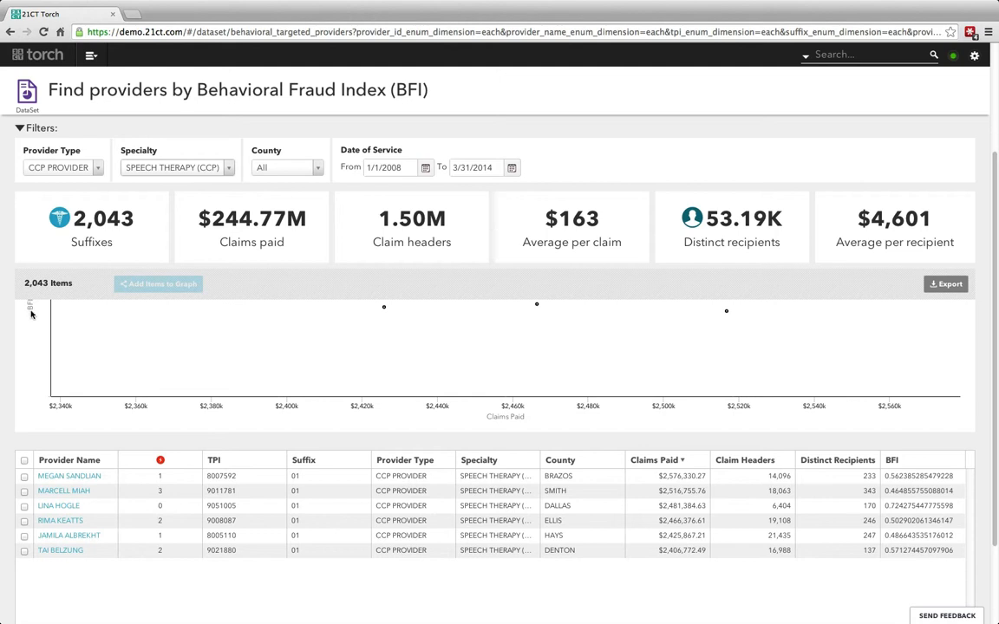
mouse_move(506, 420)
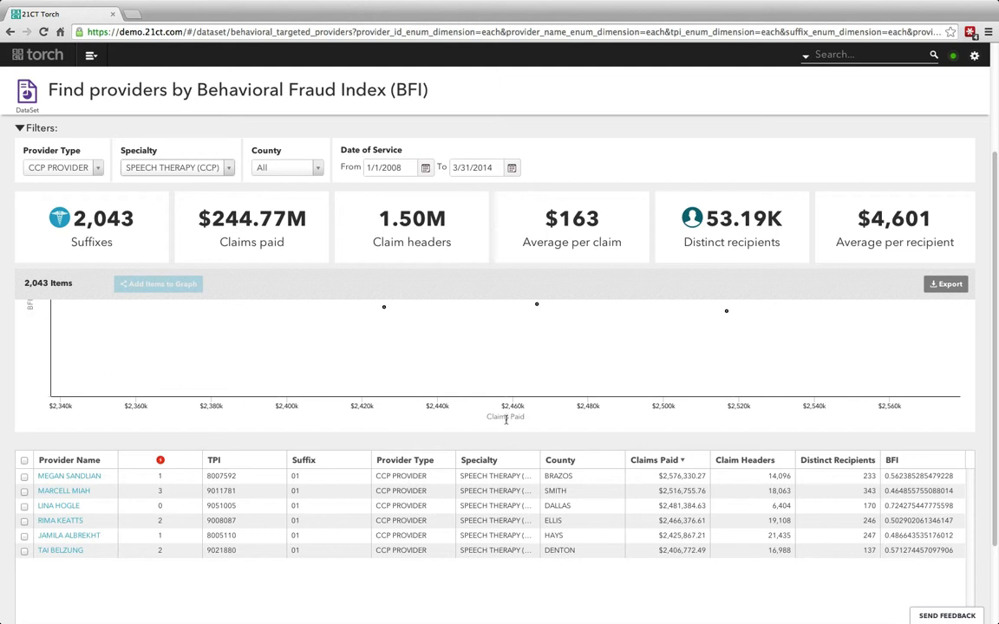
mouse_move(395, 434)
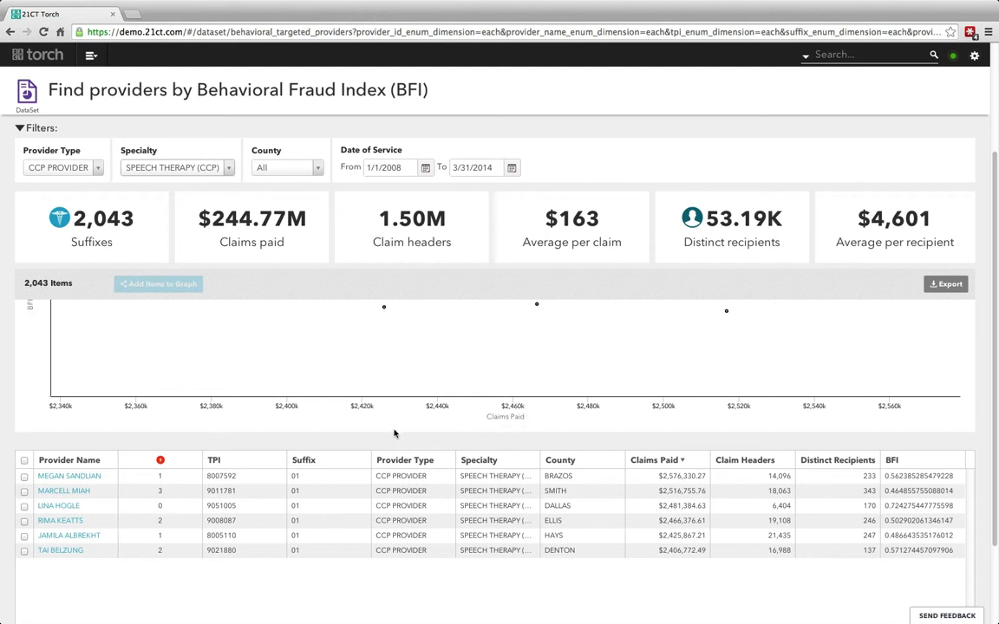
mouse_move(539, 514)
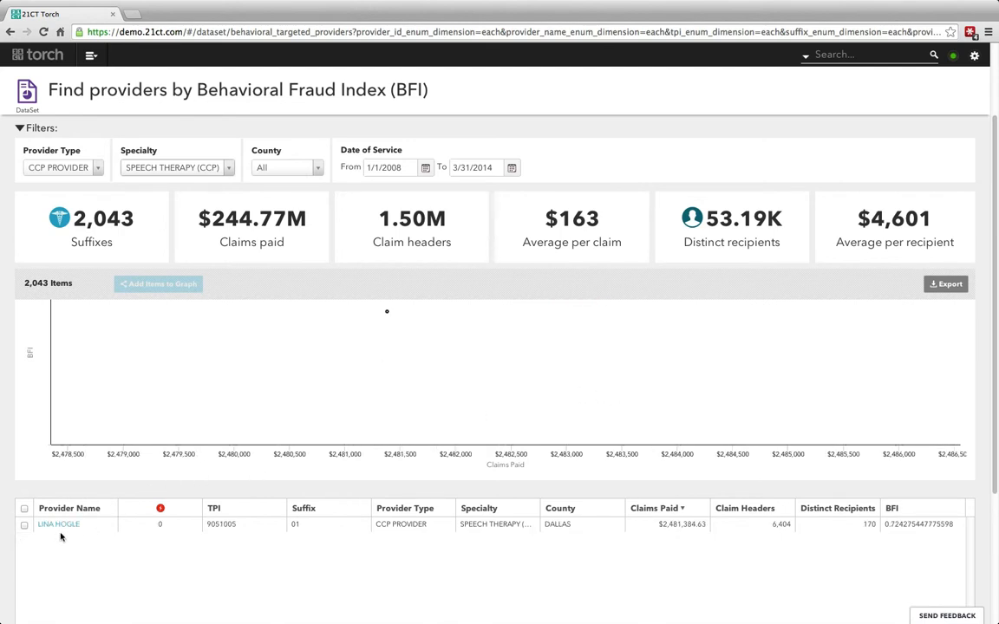
click(25, 524)
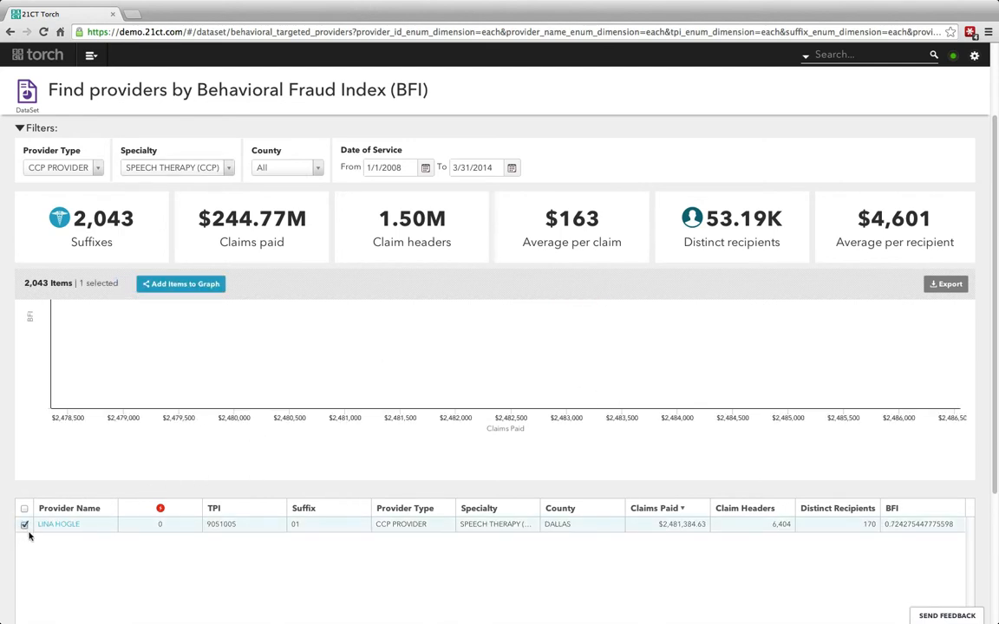